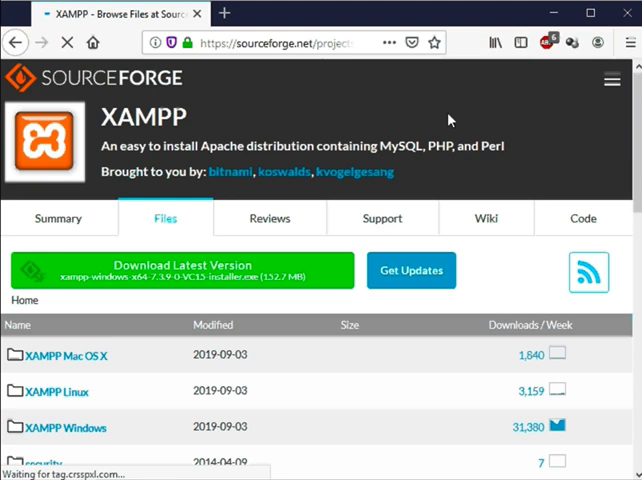
- Navigate to the XAMPP Windows 5.5.19 release folder on SourceForge
scroll("down", 3)
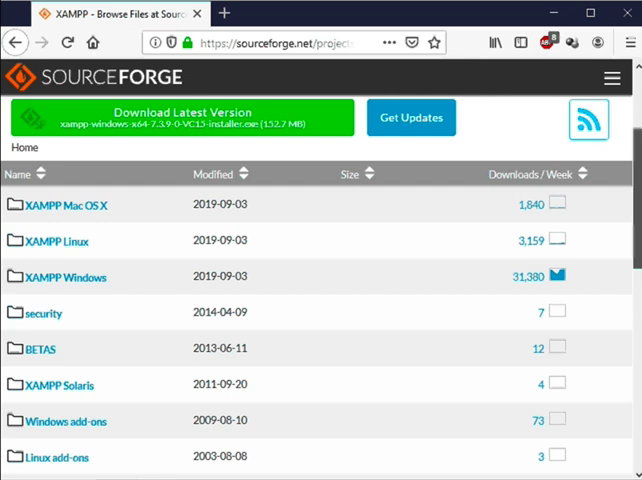
scroll("down", 3)
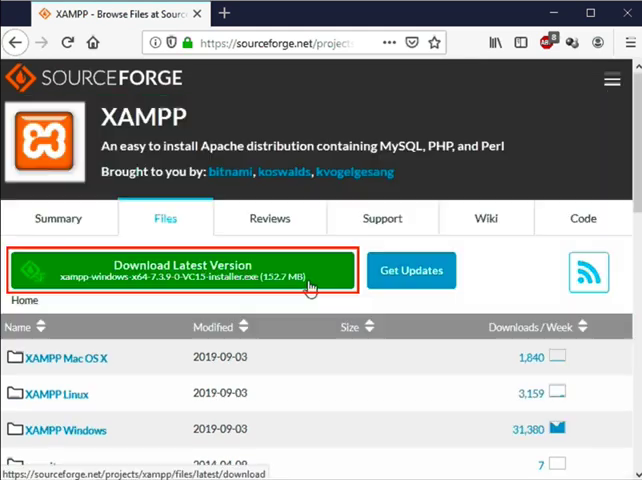
mouse_move(310, 290)
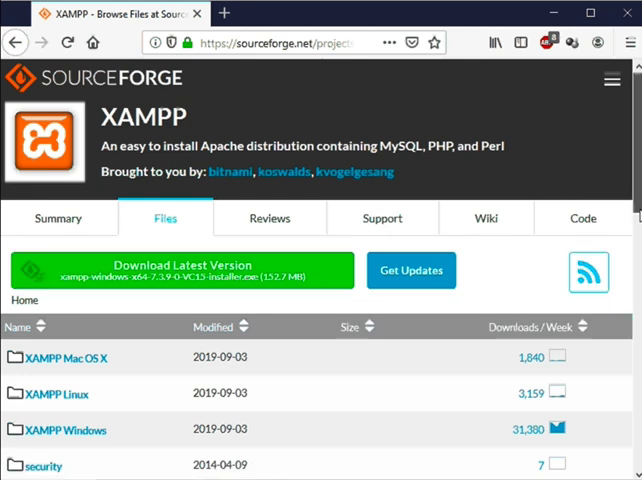
scroll("down", 3)
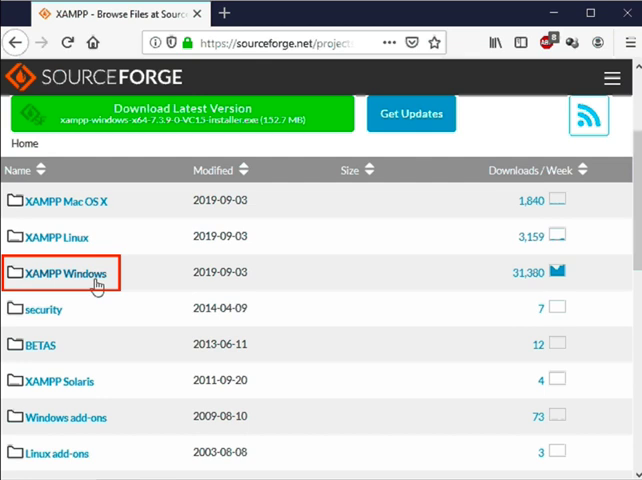
left_click(60, 272)
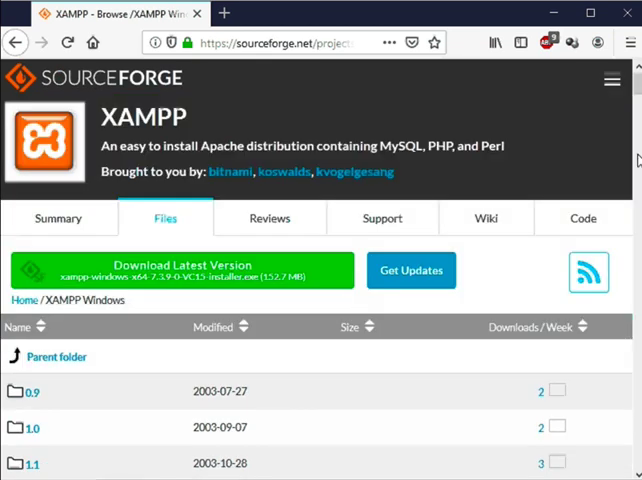
scroll("down", 3)
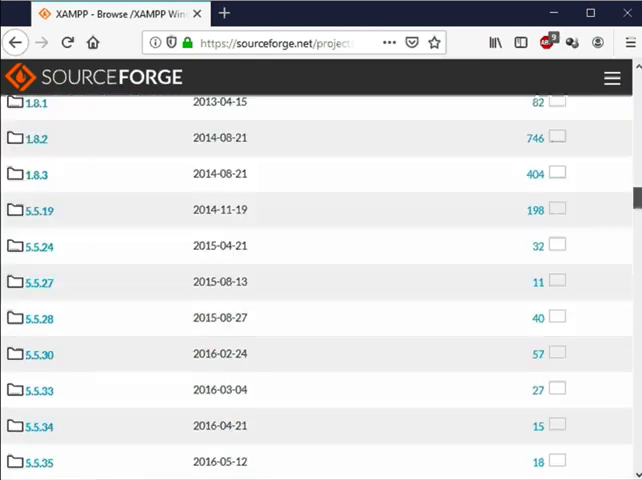
scroll("down", 3)
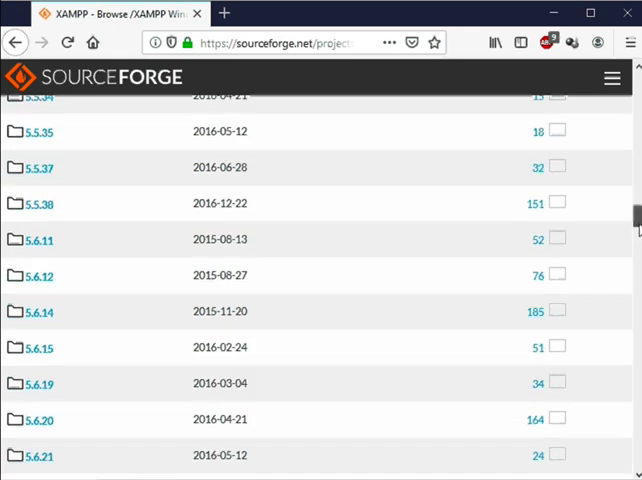
scroll("up", 3)
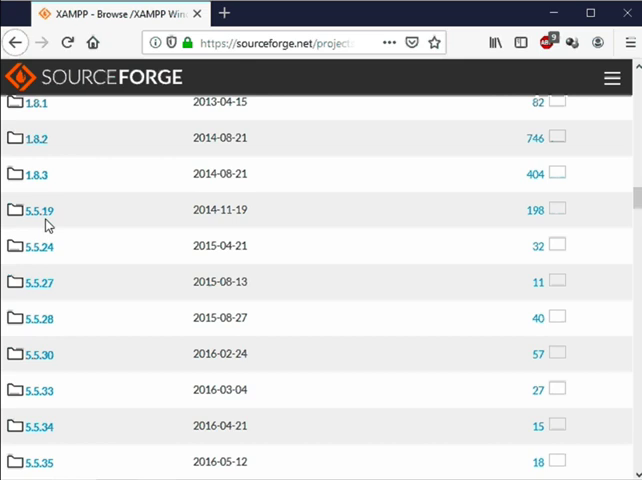
left_click(38, 210)
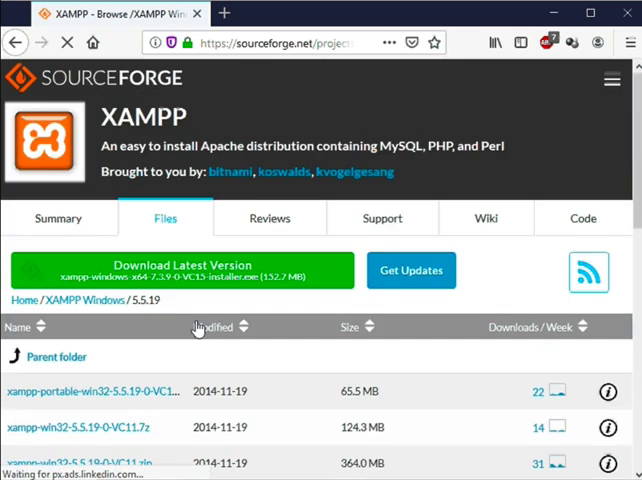
- Download xampp-win32-5.5.19-0-VC11-installer.exe and save it to the computer
scroll("down", 3)
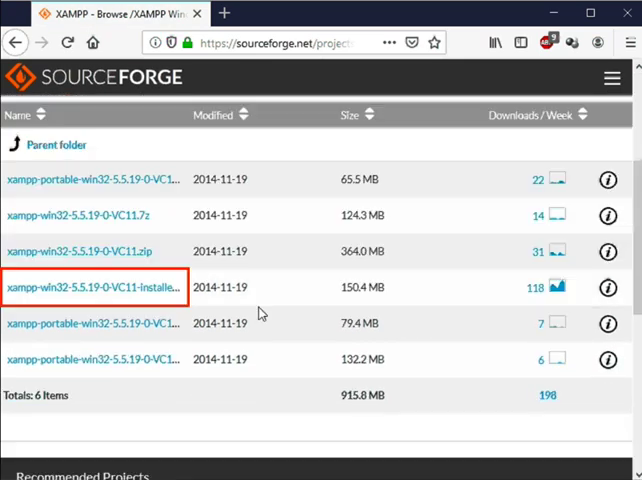
left_click(92, 288)
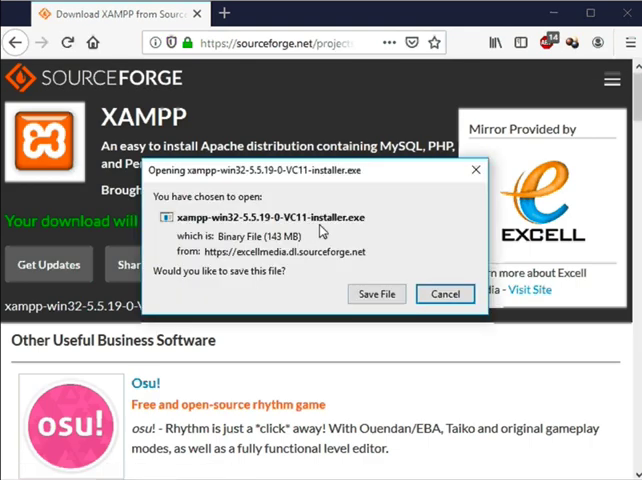
left_click(376, 292)
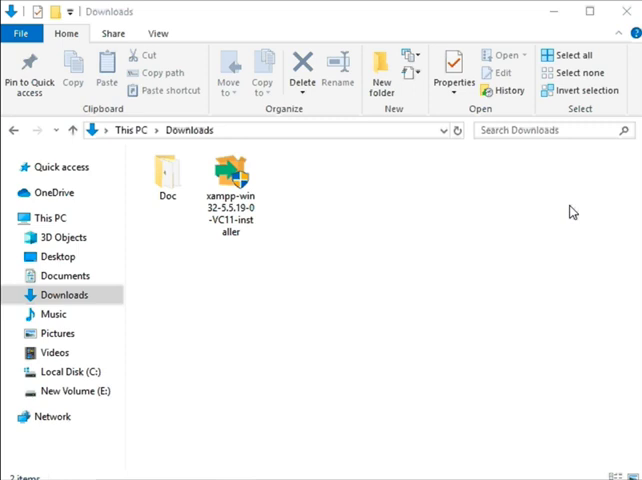
mouse_move(252, 290)
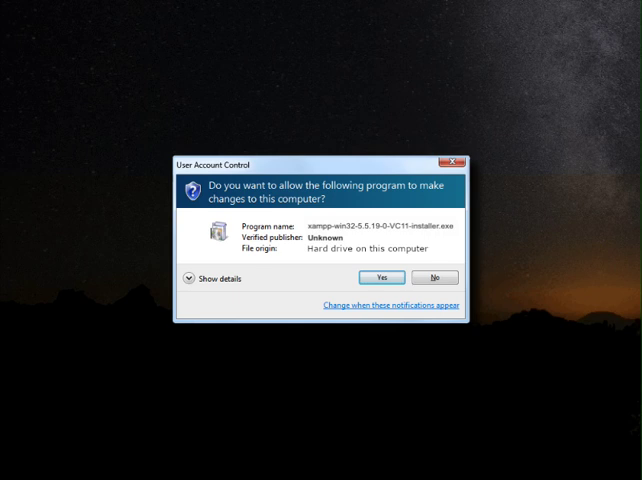
- Allow the installer through the UAC prompt, antivirus warning and account control notice
left_click(380, 276)
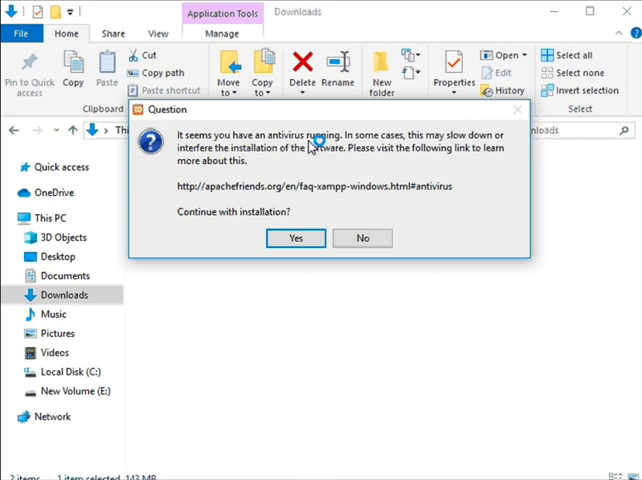
mouse_move(332, 148)
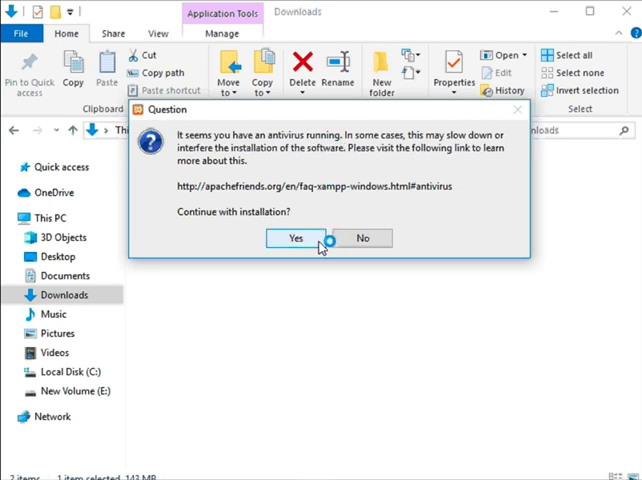
left_click(292, 236)
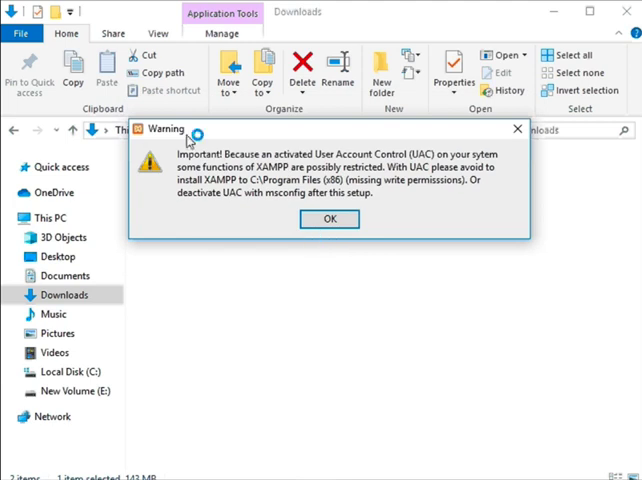
left_click(328, 218)
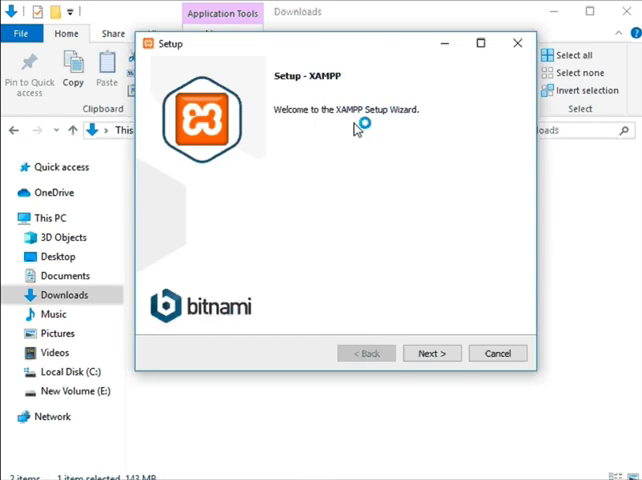
mouse_move(392, 124)
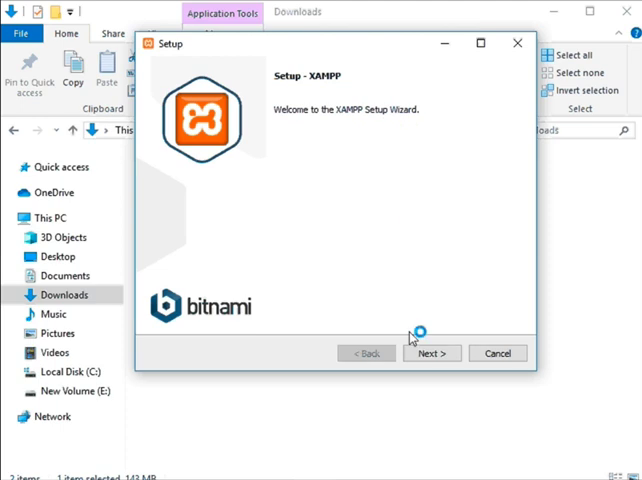
- Proceed with default components into C:\xampp, opting out of Bitnami info
left_click(432, 352)
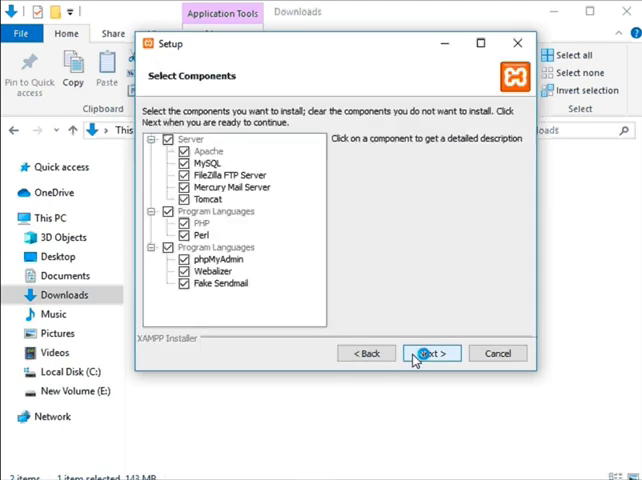
left_click(432, 352)
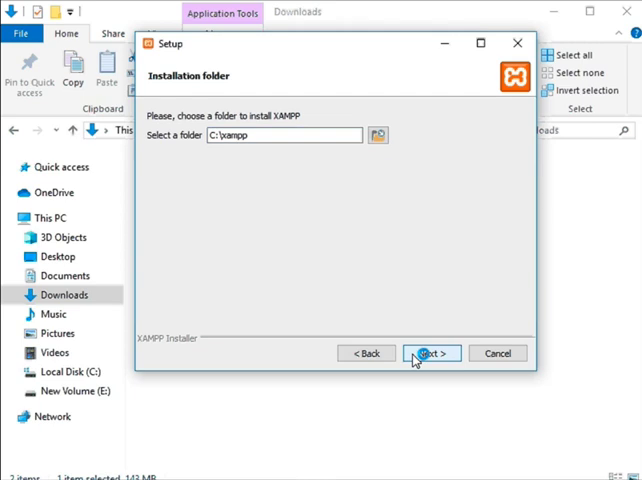
left_click(432, 352)
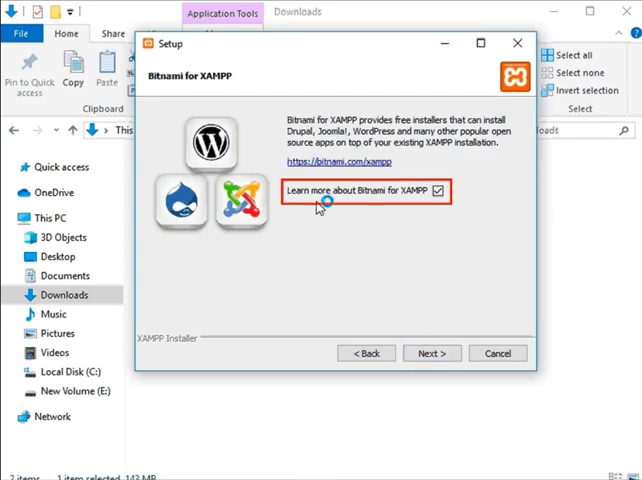
left_click(442, 192)
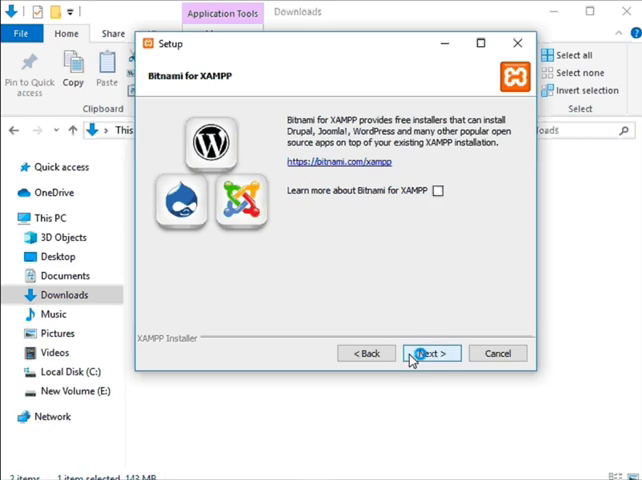
left_click(430, 352)
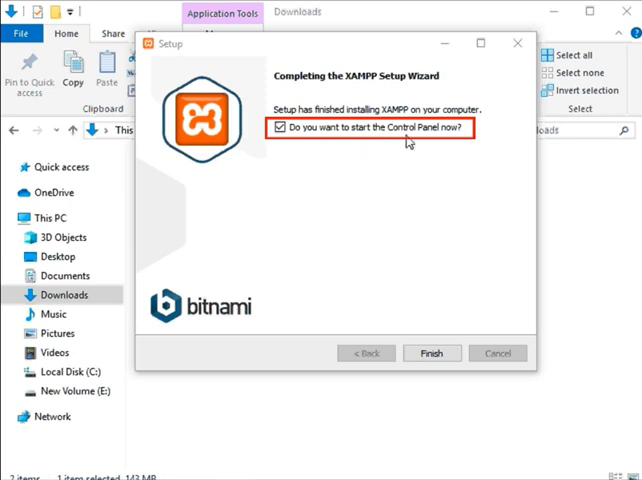
- Finish setup without starting the Control Panel afterwards
left_click(282, 128)
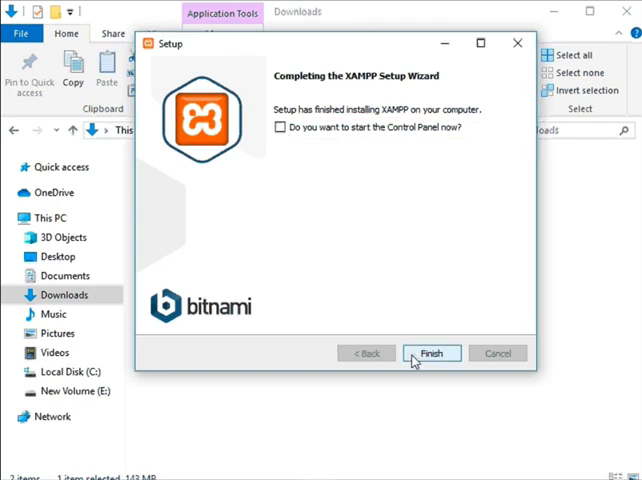
left_click(432, 352)
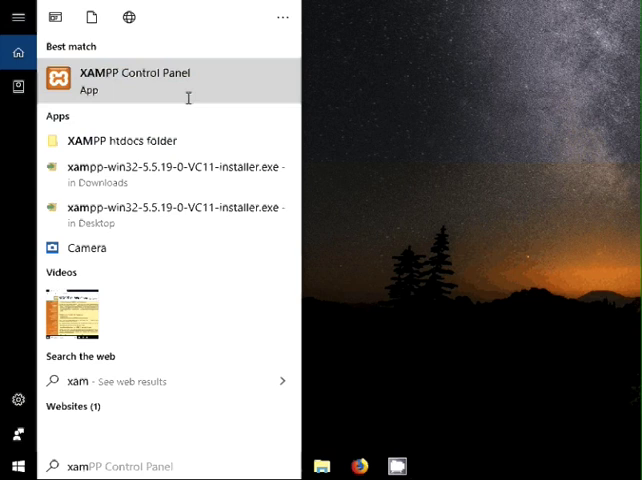
- Run XAMPP Control Panel as administrator and start Apache and MySQL
right_click(136, 80)
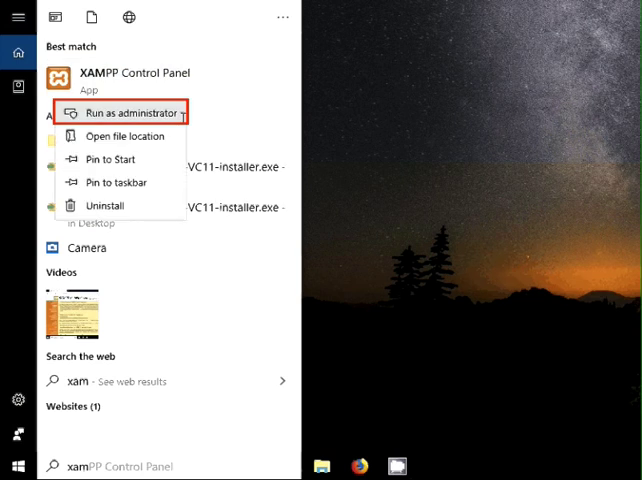
left_click(118, 112)
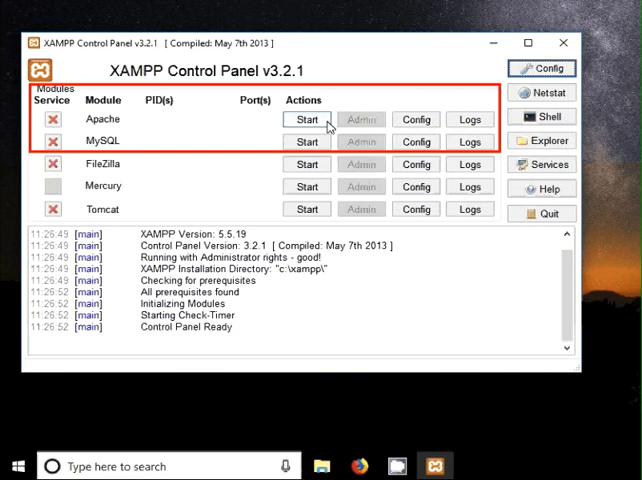
left_click(308, 118)
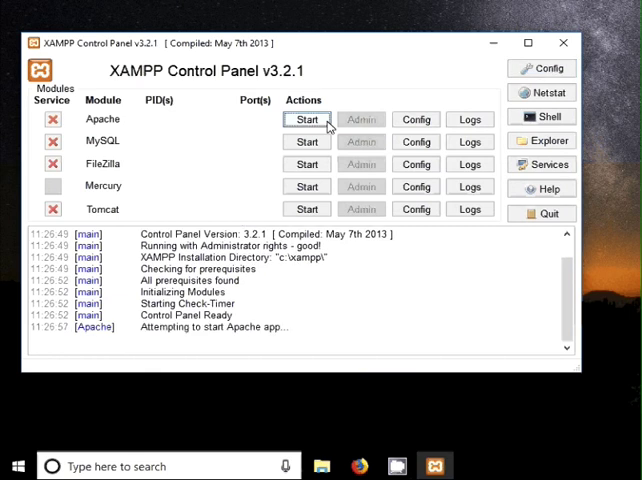
left_click(308, 140)
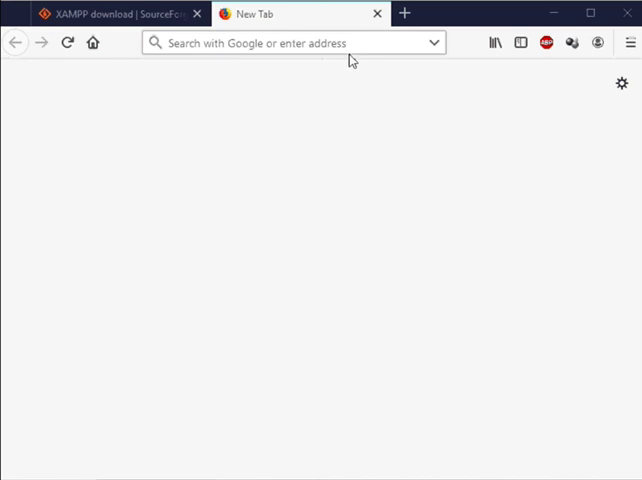
- Load localhost, view the XAMPP welcome page in English, then return to SourceForge
type("localhost/xampp/splash.php")
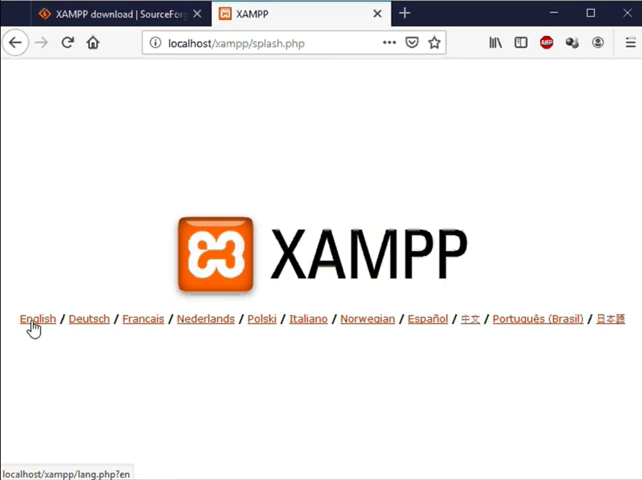
left_click(36, 320)
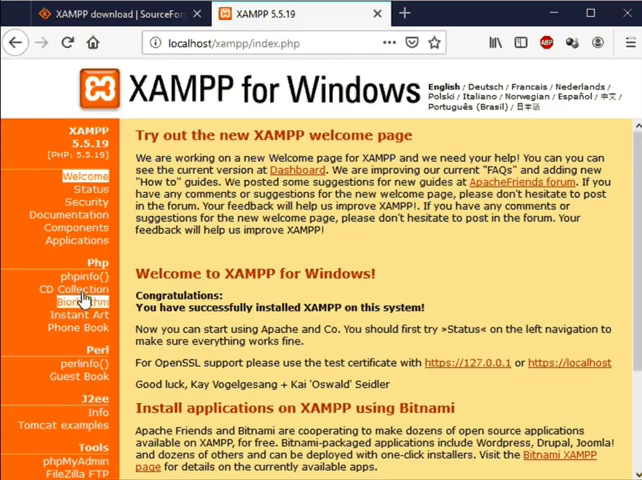
mouse_move(380, 288)
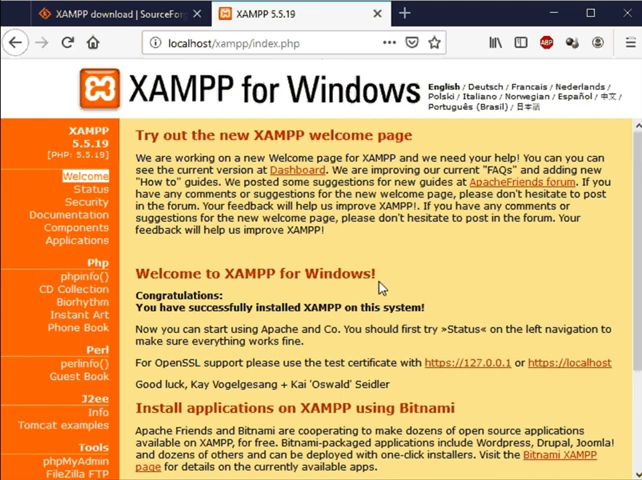
left_click(192, 12)
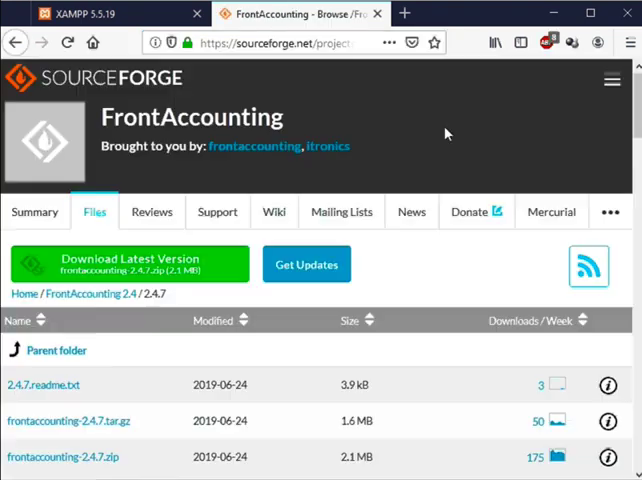
- Download frontaccounting-2.4.7.zip and confirm saving it
scroll("down", 3)
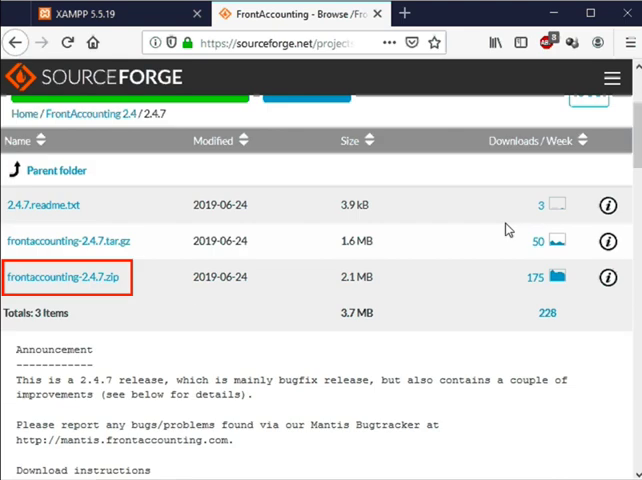
mouse_move(112, 290)
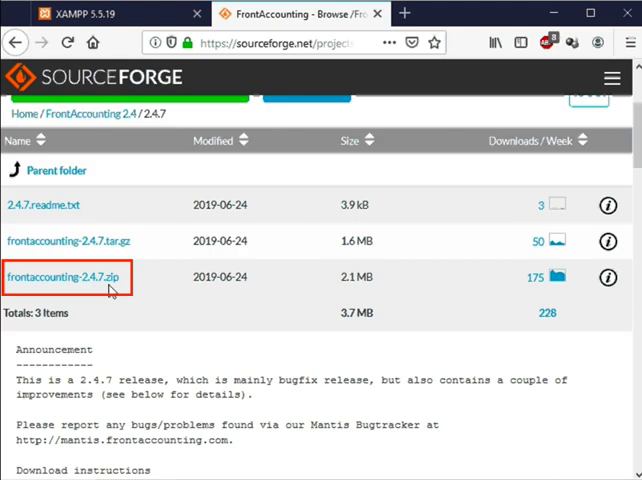
left_click(64, 276)
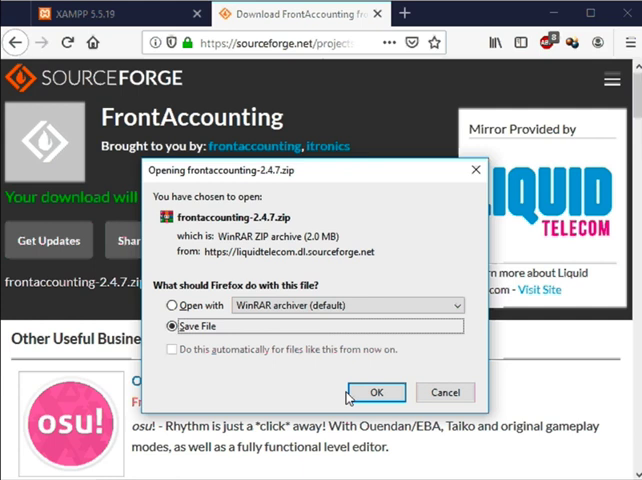
left_click(376, 392)
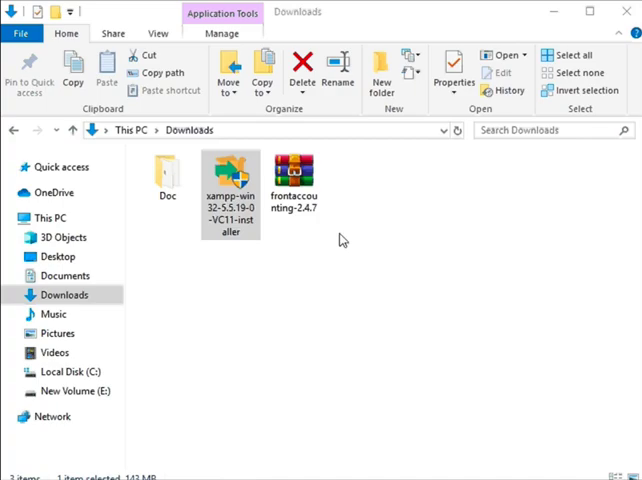
- Extract the FrontAccounting archive and start renaming its folder to account
left_click(296, 180)
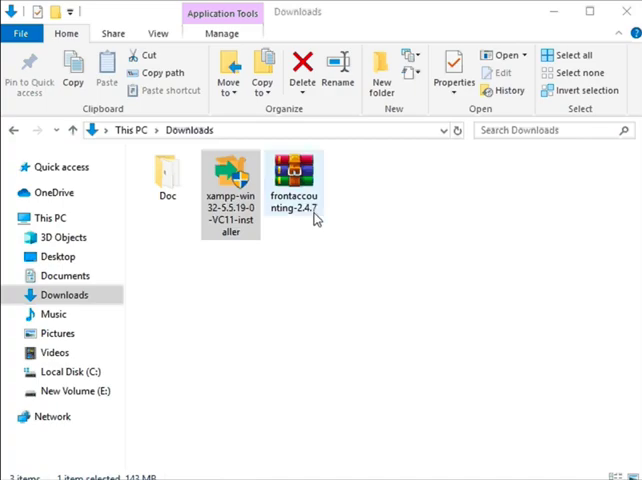
left_click(294, 184)
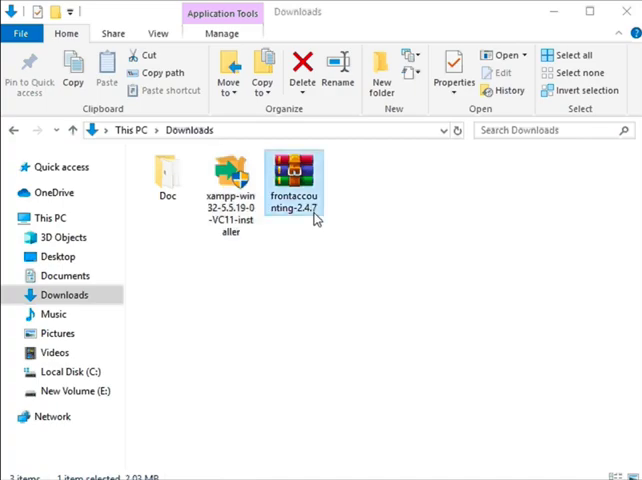
left_click(296, 176)
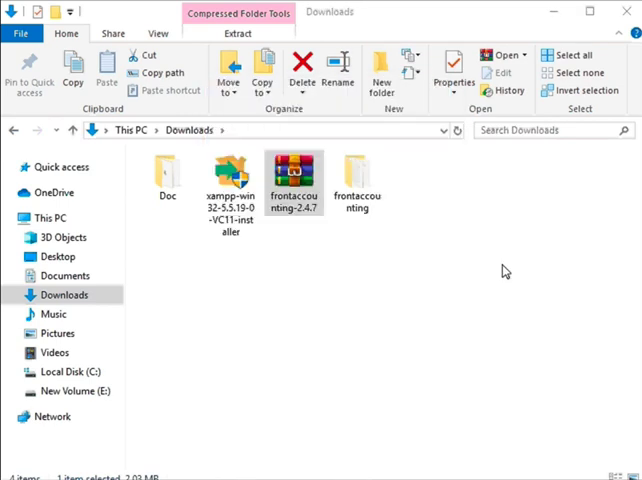
right_click(356, 184)
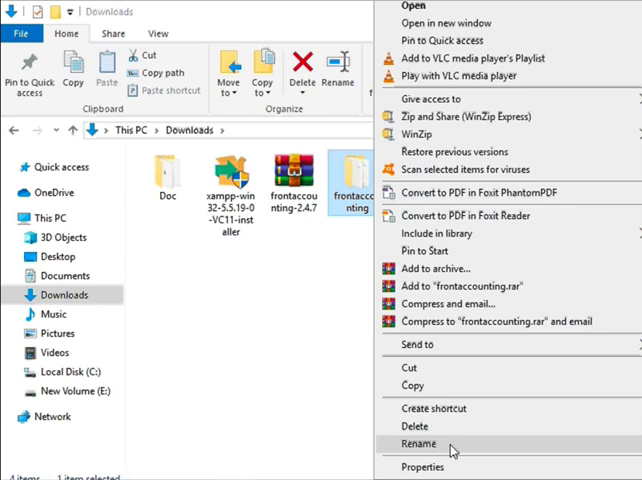
left_click(420, 444)
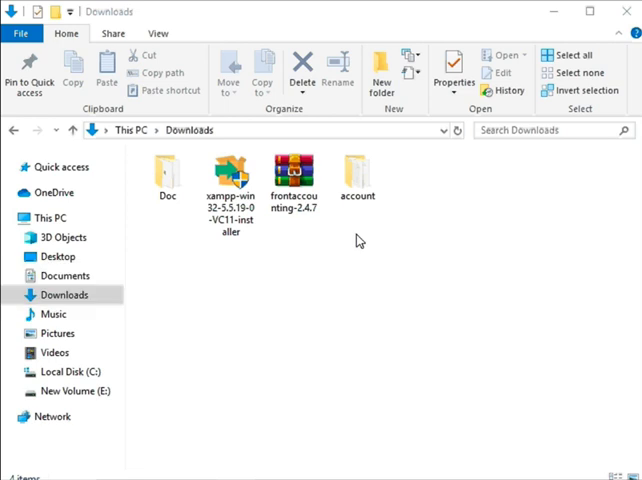
- Copy the account folder from Downloads
left_click(358, 176)
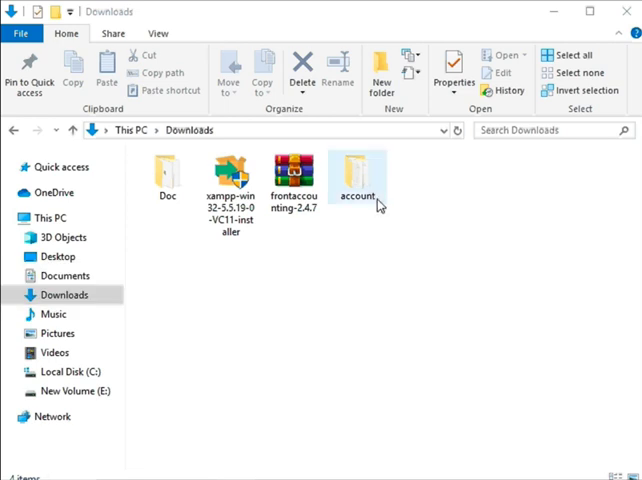
right_click(360, 178)
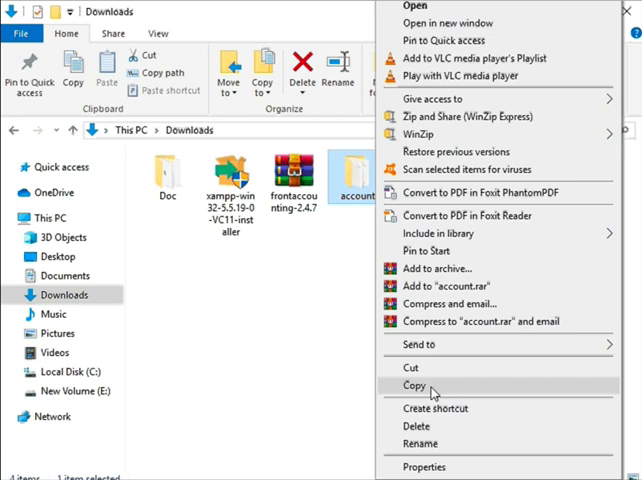
left_click(412, 386)
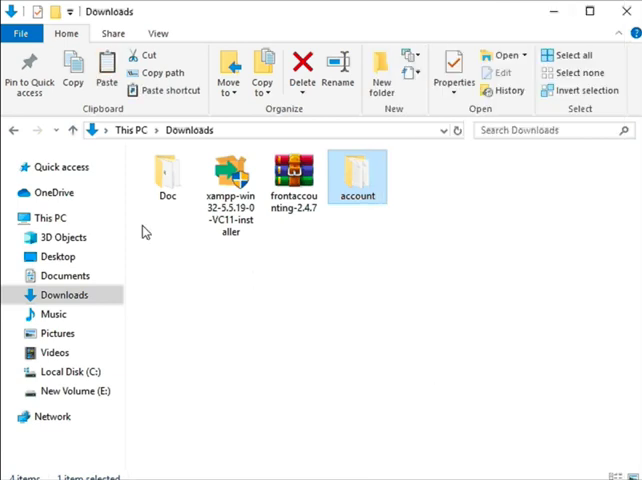
- Go to Local Disk (C:) and enter the xampp folder
left_click(52, 218)
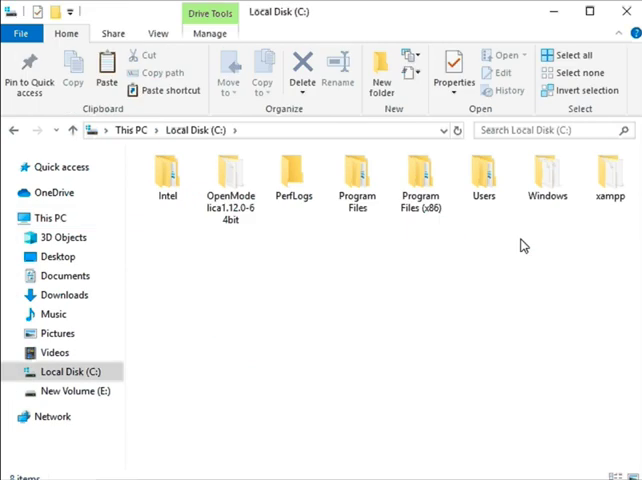
left_click(608, 170)
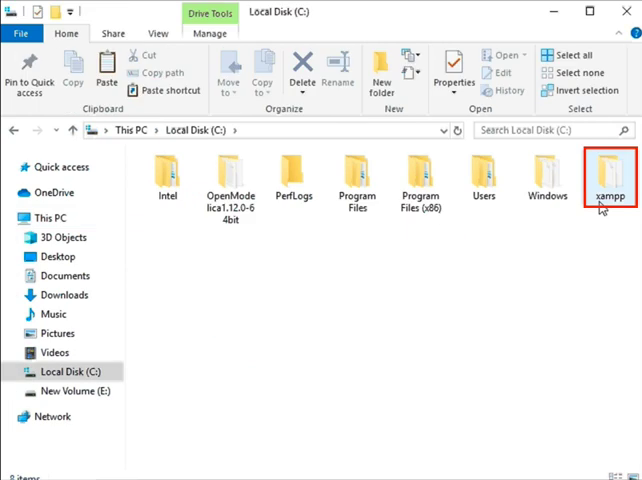
double_click(608, 170)
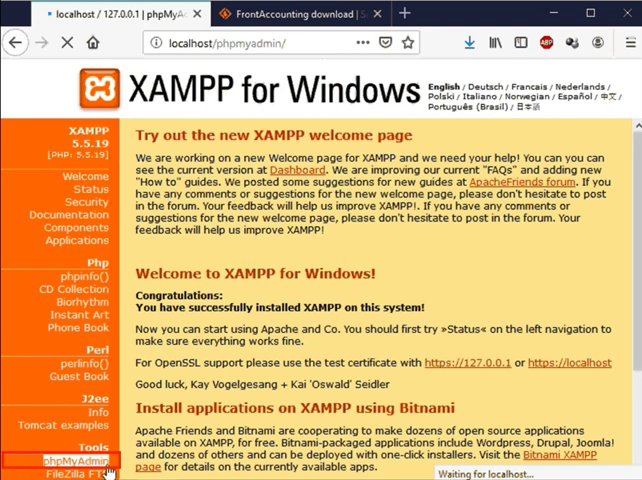
- Go to phpMyAdmin's User accounts and bring up the Add user form
left_click(56, 452)
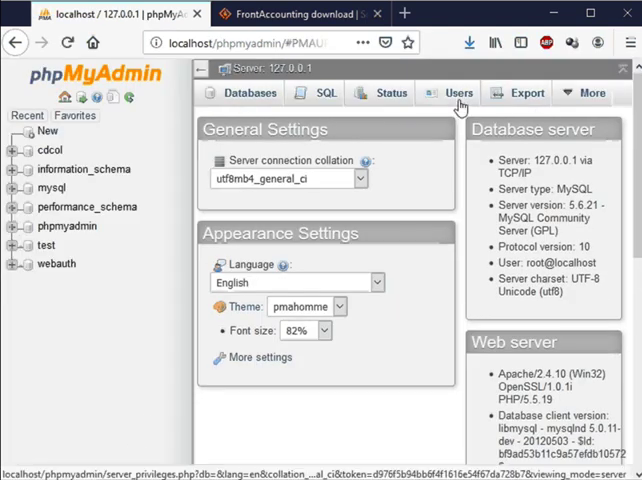
left_click(460, 92)
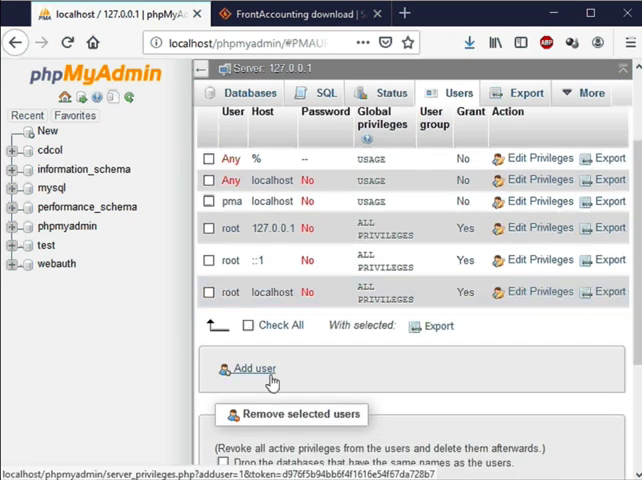
left_click(252, 368)
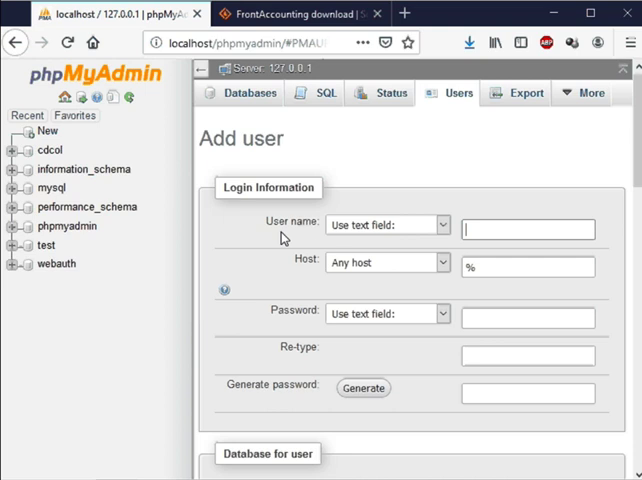
mouse_move(436, 252)
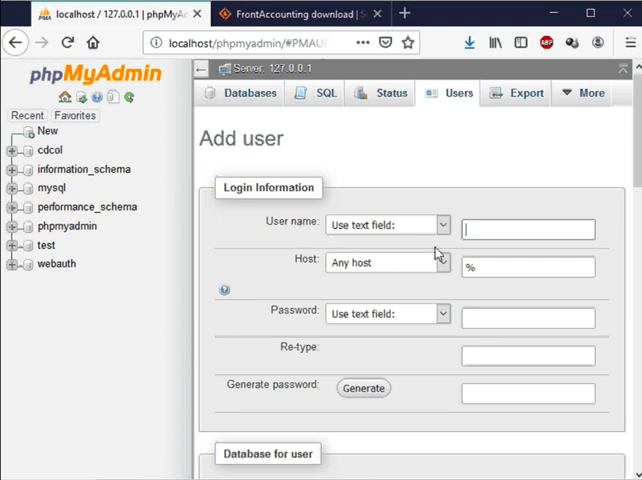
- Create user frontacc with a same-named database and all privileges, and submit
type("frontacc")
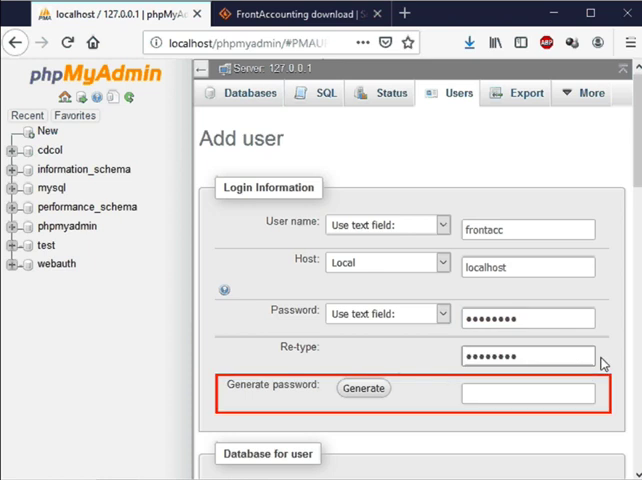
scroll("down", 3)
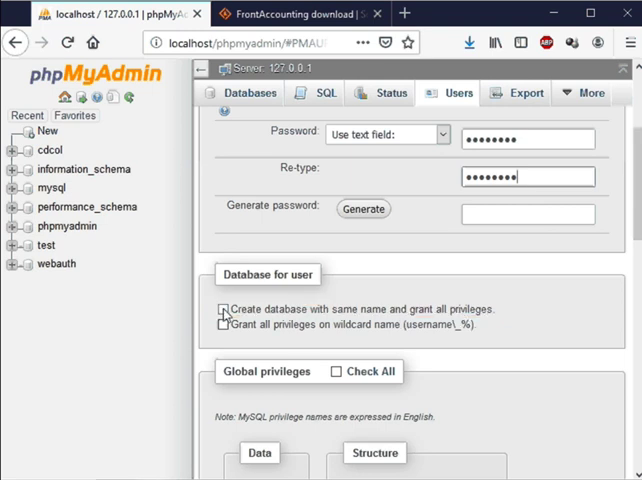
scroll("down", 3)
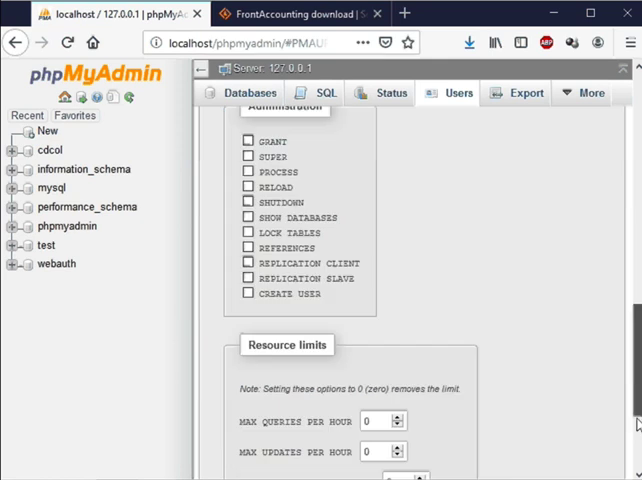
scroll("down", 3)
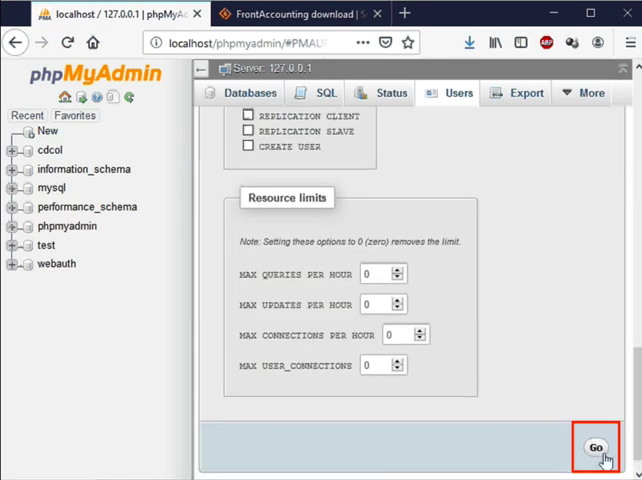
left_click(596, 448)
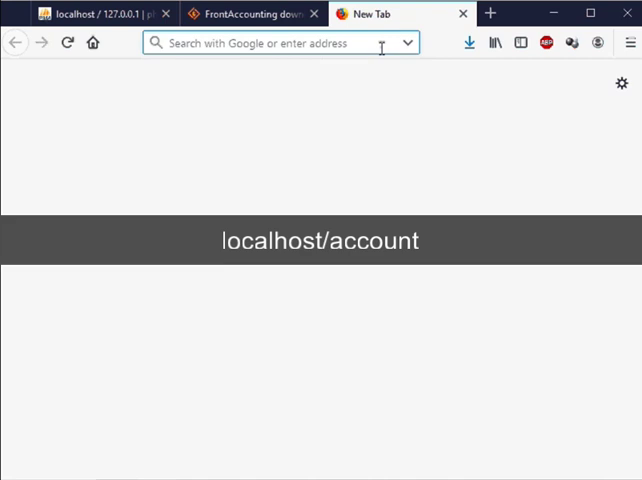
- Launch the installer at localhost/account and continue past the system diagnostics
type("localhost/account/install/i")
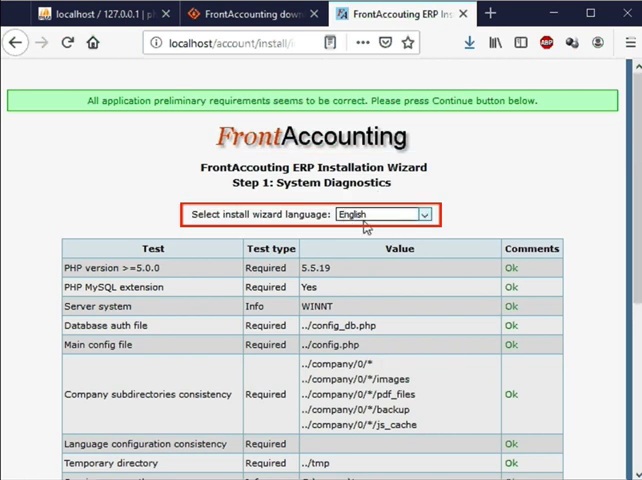
scroll("down", 3)
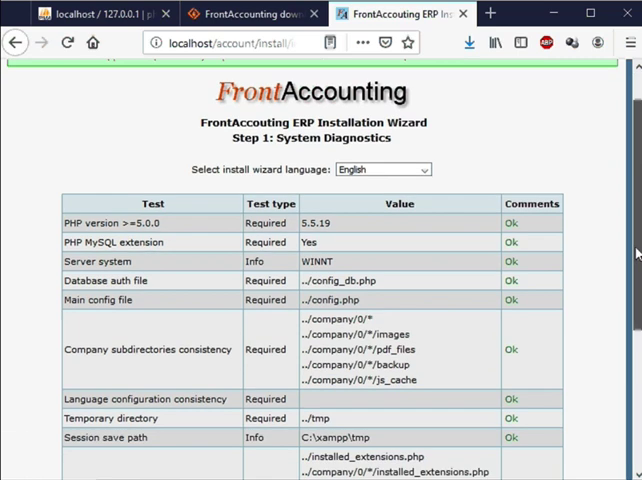
scroll("down", 3)
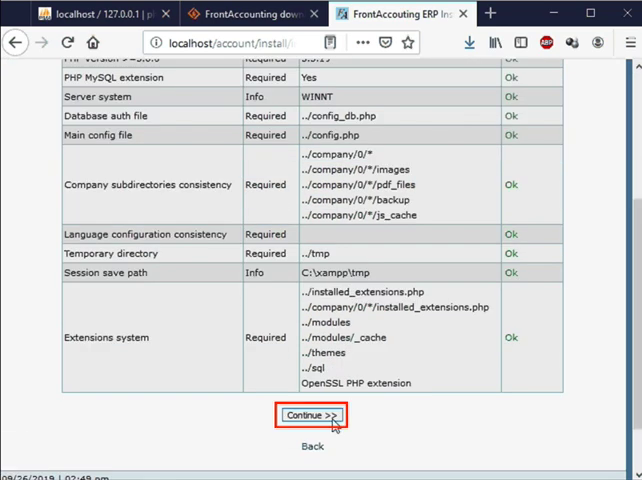
left_click(312, 414)
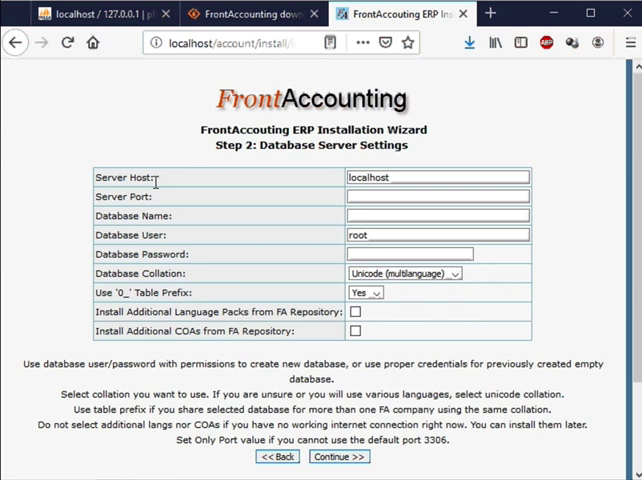
mouse_move(156, 204)
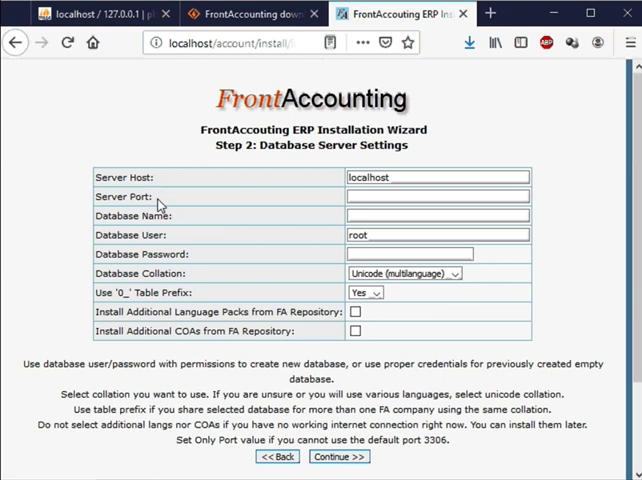
mouse_move(150, 212)
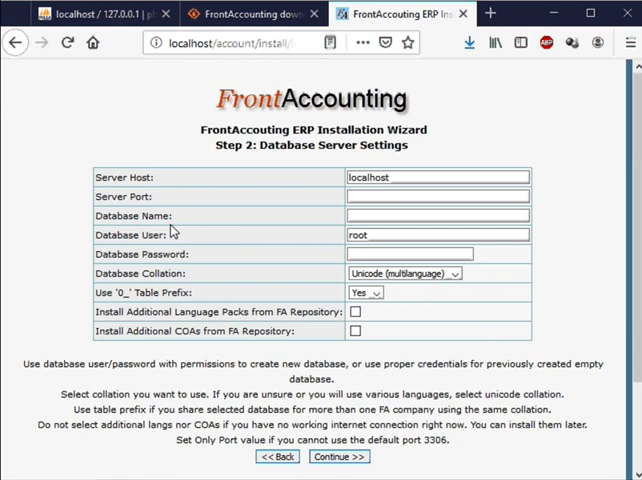
- Enter database name frontacc, user frontacc and its password, then continue to company settings
type("frontacc")
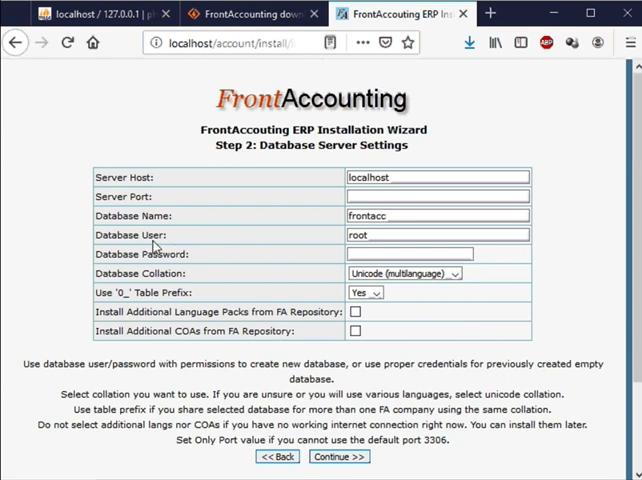
type("frontacc")
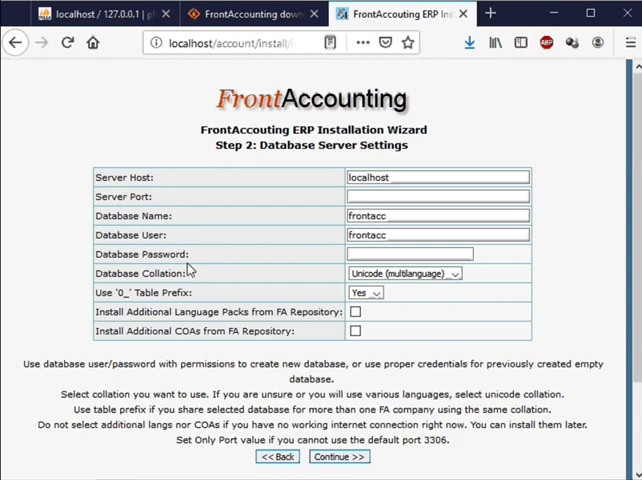
type("password")
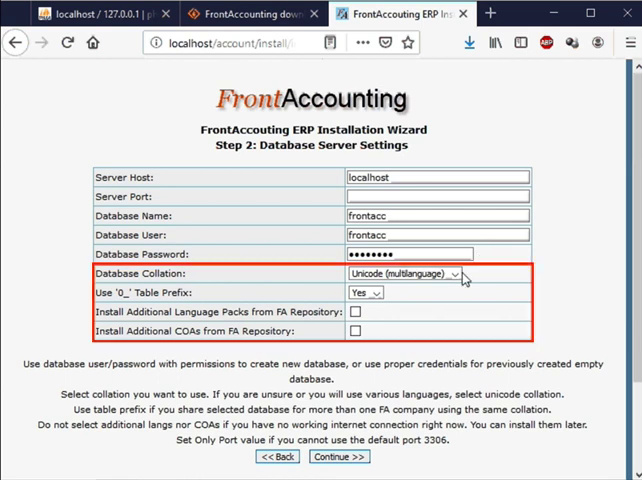
mouse_move(436, 306)
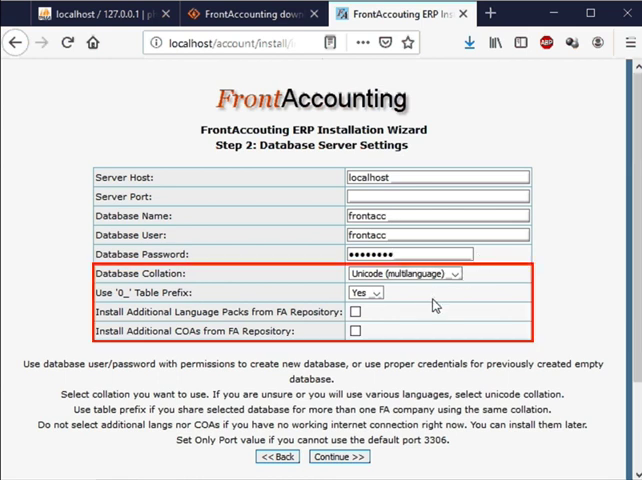
left_click(338, 456)
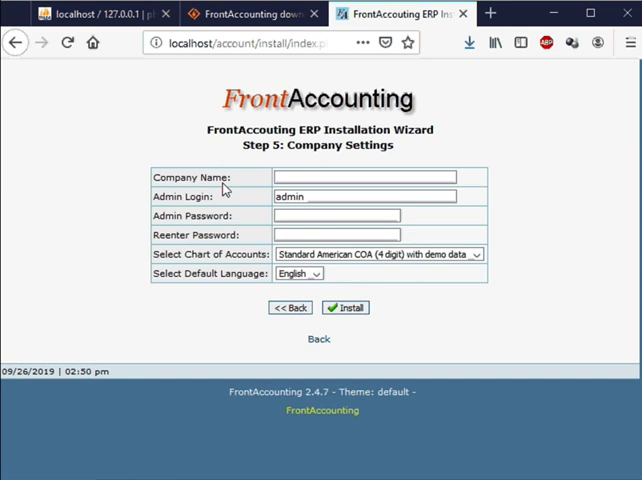
- Install with company ST Company Pvt Ltd and the Standard new company American COA (4-digit)
left_click(364, 176)
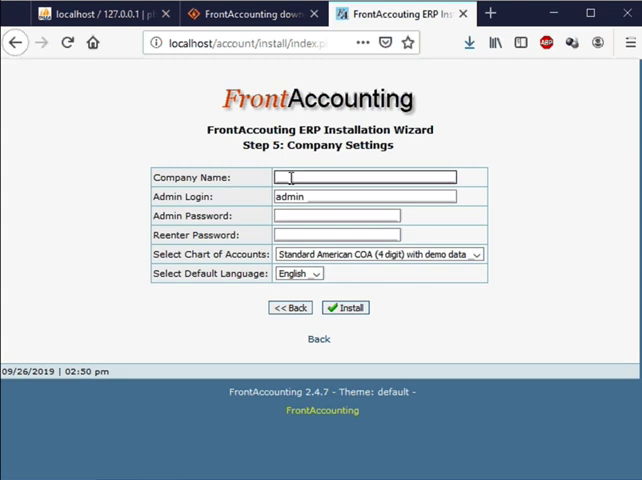
type("ST Company Pvt Ltd")
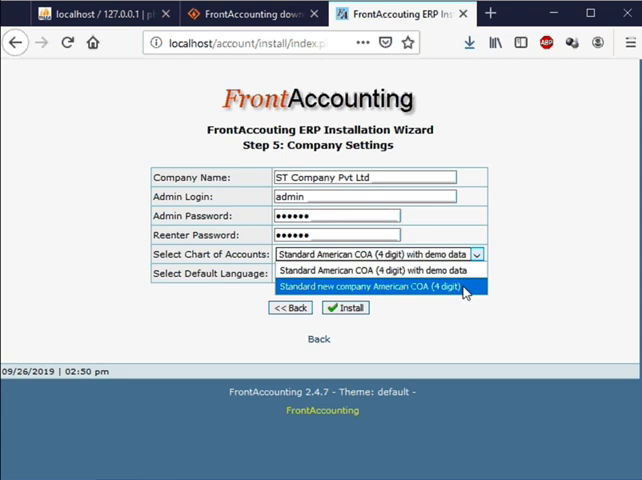
left_click(378, 288)
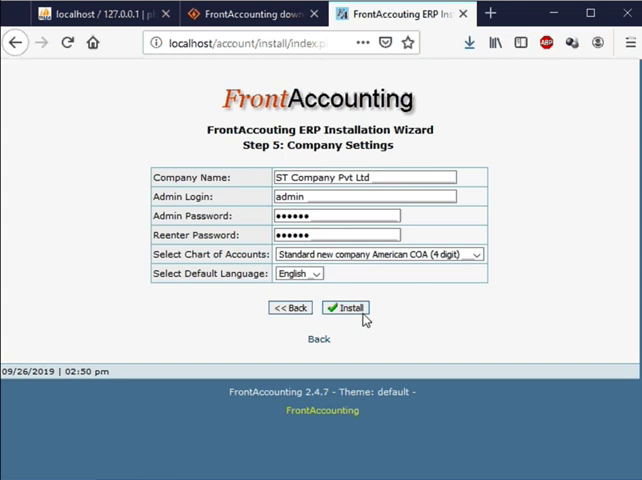
left_click(344, 308)
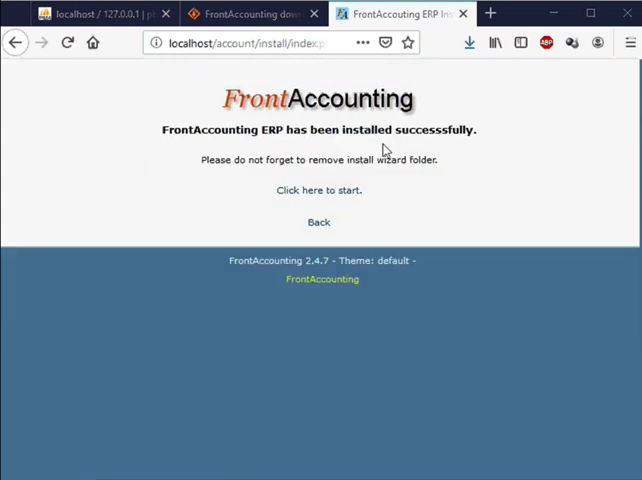
mouse_move(364, 148)
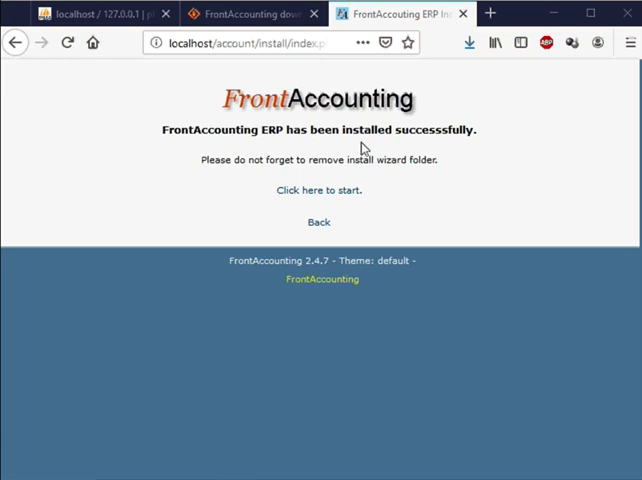
mouse_move(470, 148)
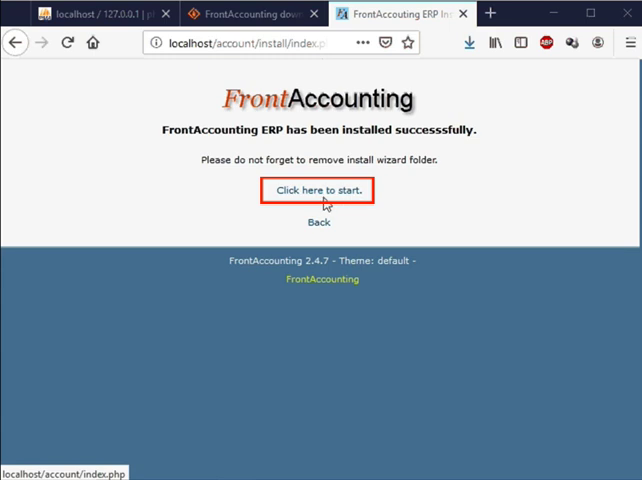
- Follow 'Click here to start' from the success page to the login page
left_click(320, 190)
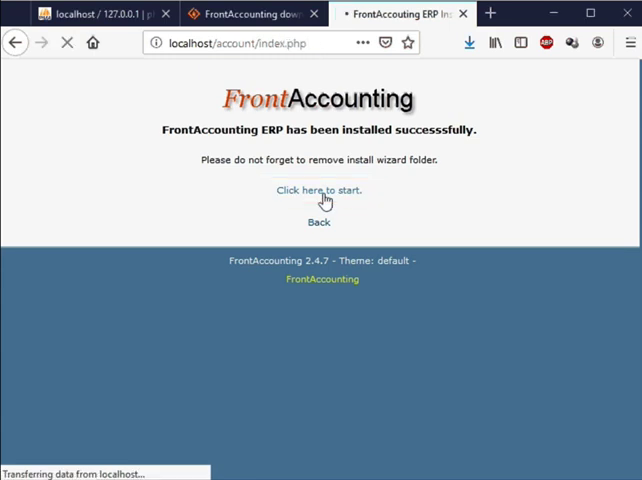
left_click(318, 190)
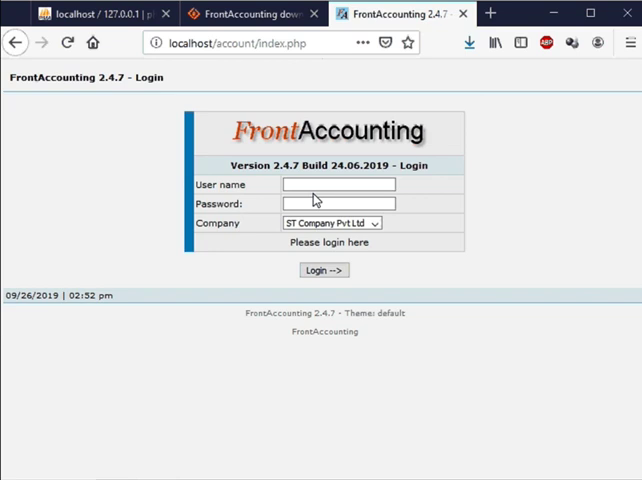
mouse_move(230, 196)
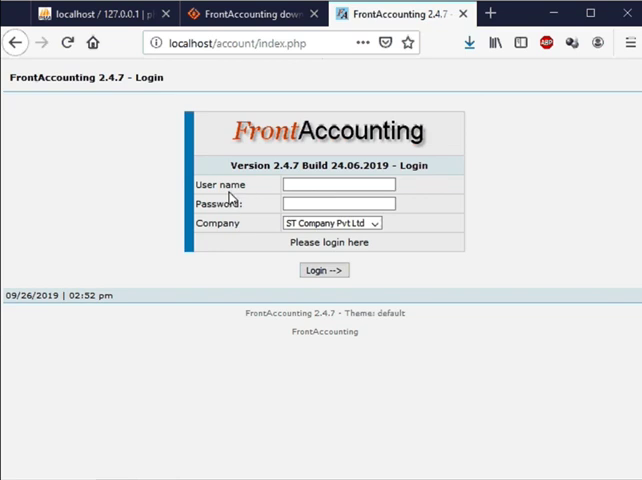
- Log in as admin with its password to ST Company Pvt Ltd
type("admin")
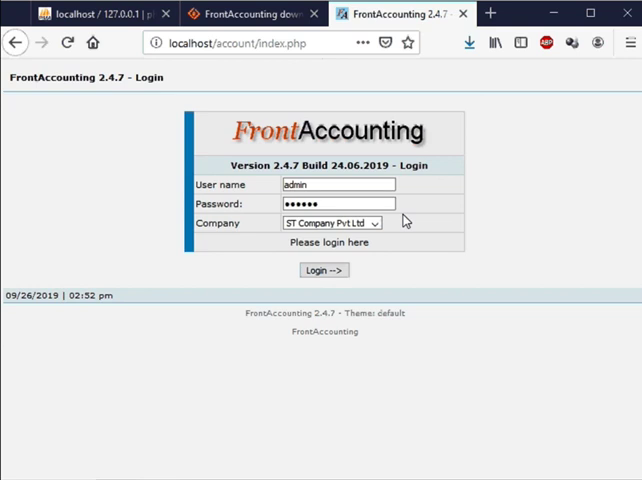
left_click(324, 270)
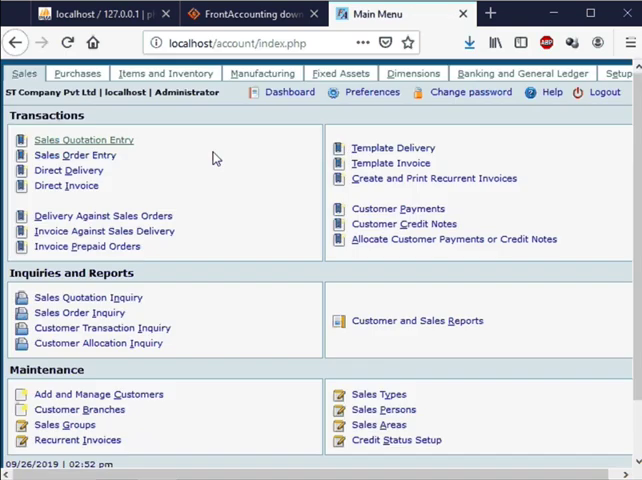